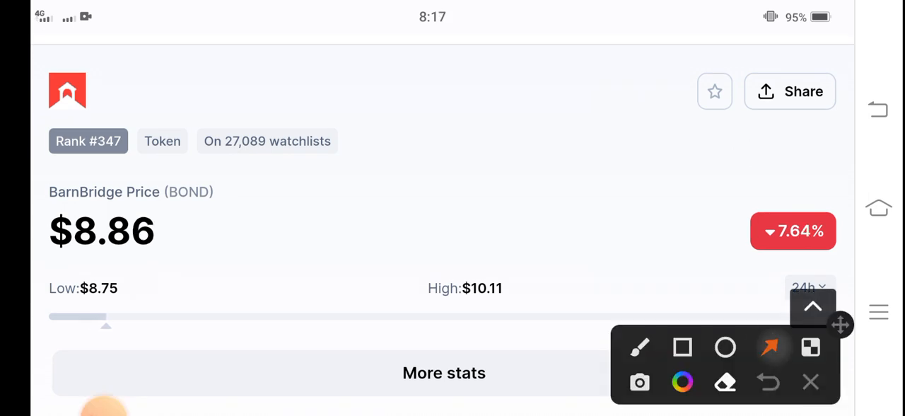
- Draw arrows at the $8.86 BOND price and the 7.64% drop, then clear the annotations
left_click_drag(233, 367, 135, 255)
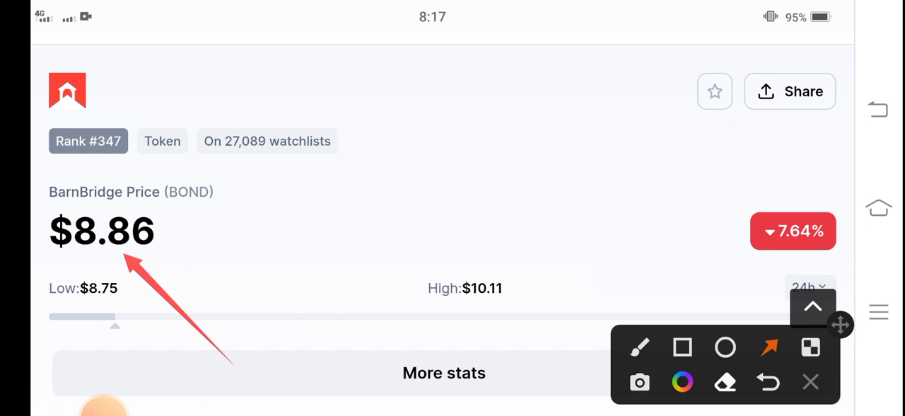
left_click_drag(572, 362, 738, 246)
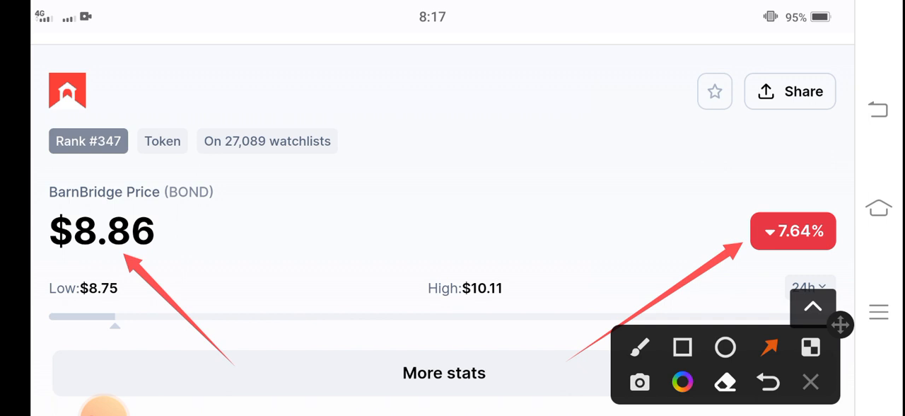
left_click(810, 381)
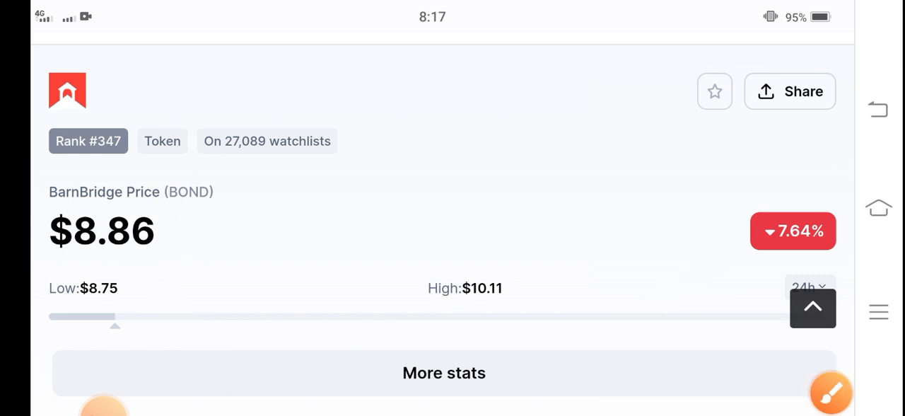
- Draw arrows at the 24h High $10.11 and Low $8.75, then scroll to the price chart
scroll("down", 3)
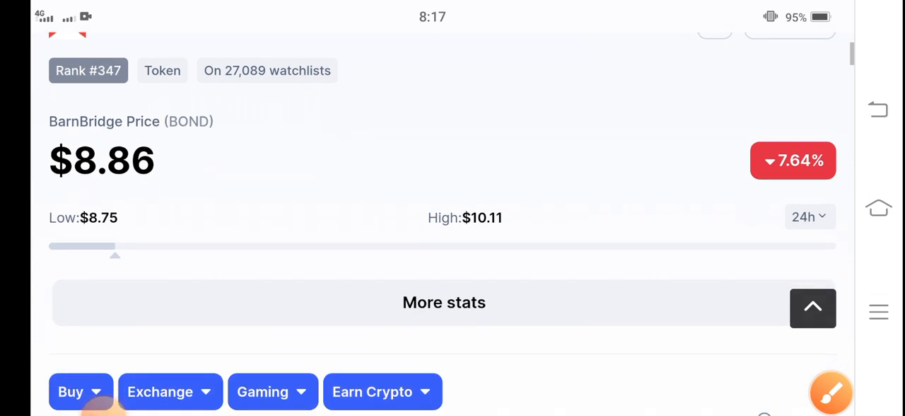
scroll("up", 3)
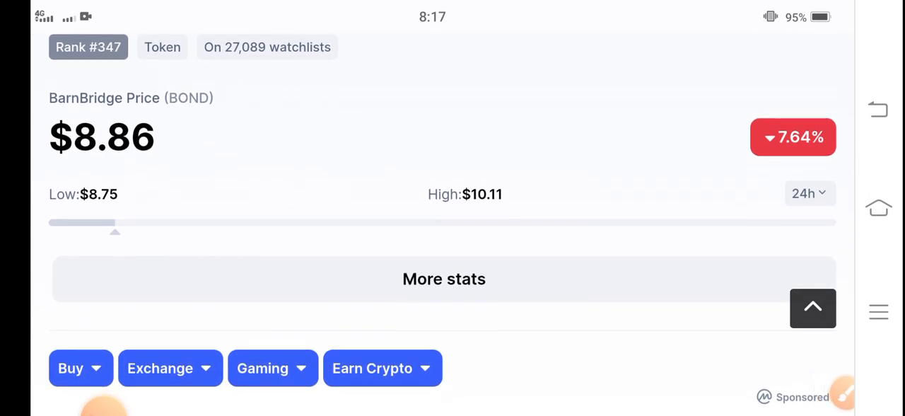
left_click(840, 325)
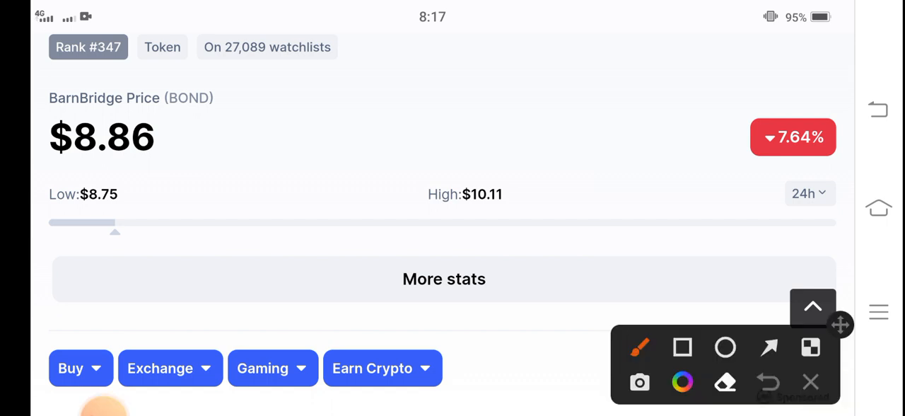
left_click_drag(294, 295, 425, 205)
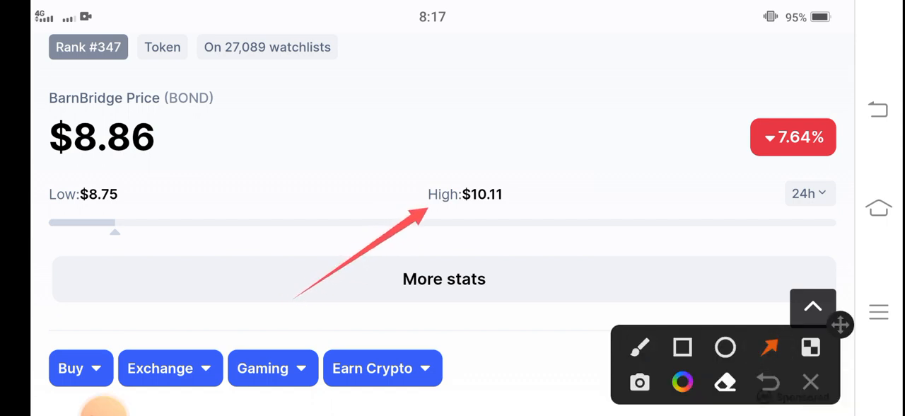
left_click_drag(163, 311, 92, 198)
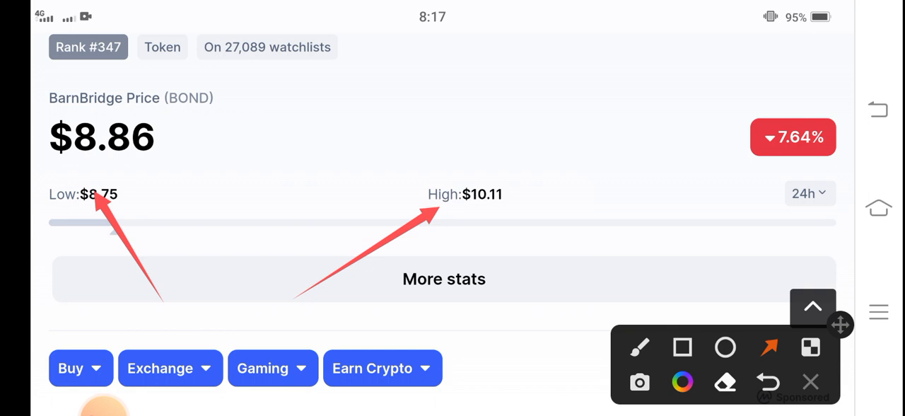
scroll("down", 3)
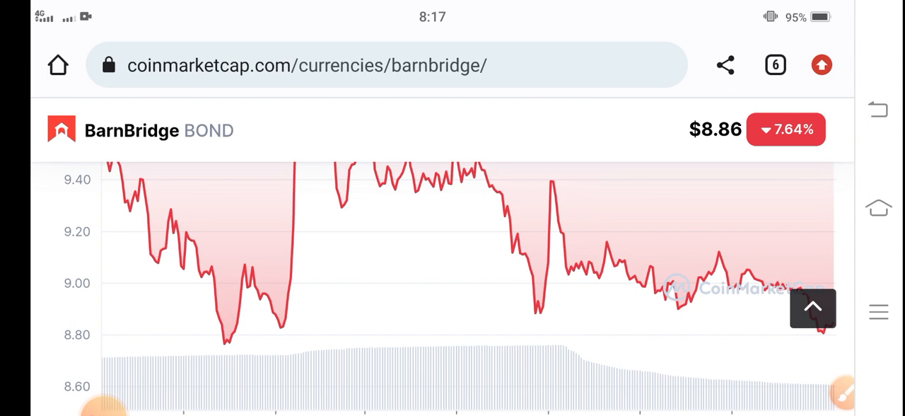
- Inspect BOND's chart tooltip down to $8.8474 on 8/2/2022, then scroll to community posts
scroll("down", 3)
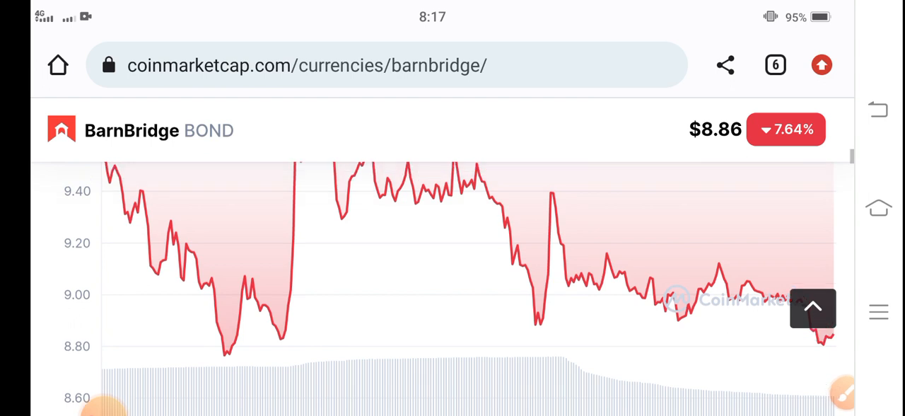
left_click(277, 387)
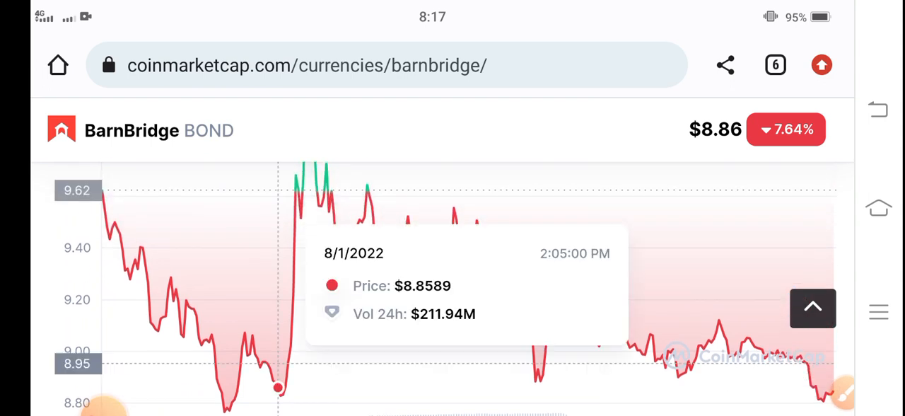
mouse_move(316, 207)
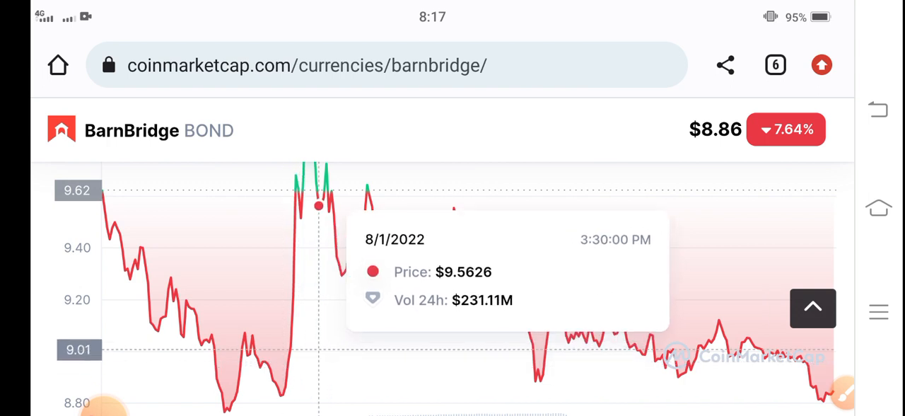
mouse_move(512, 322)
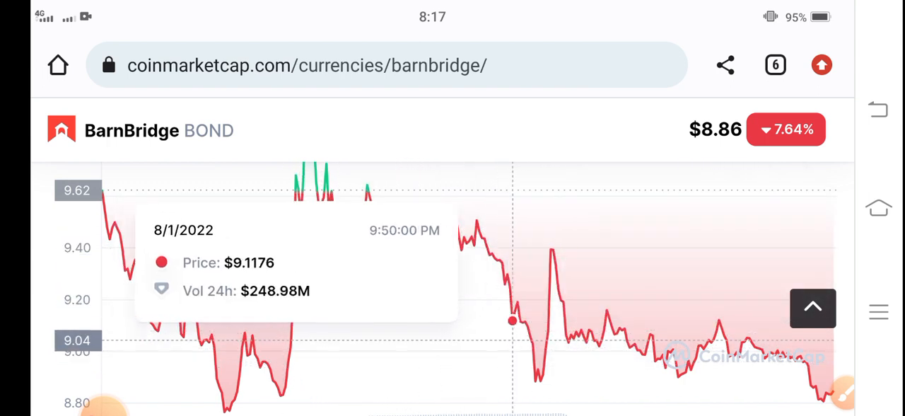
mouse_move(526, 326)
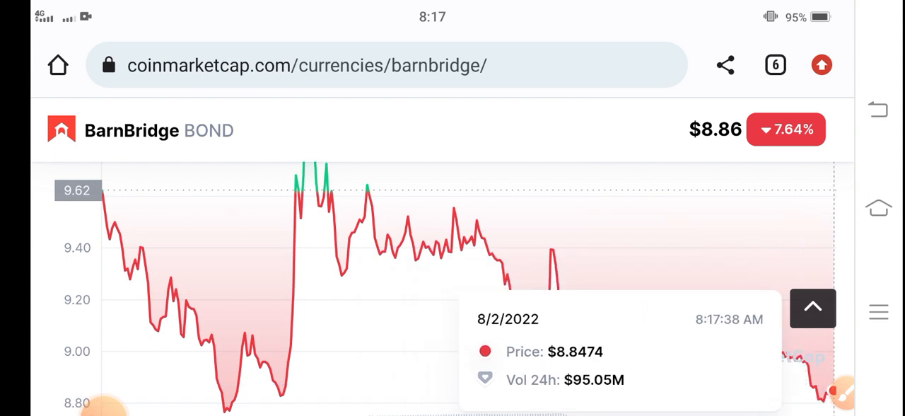
mouse_move(551, 255)
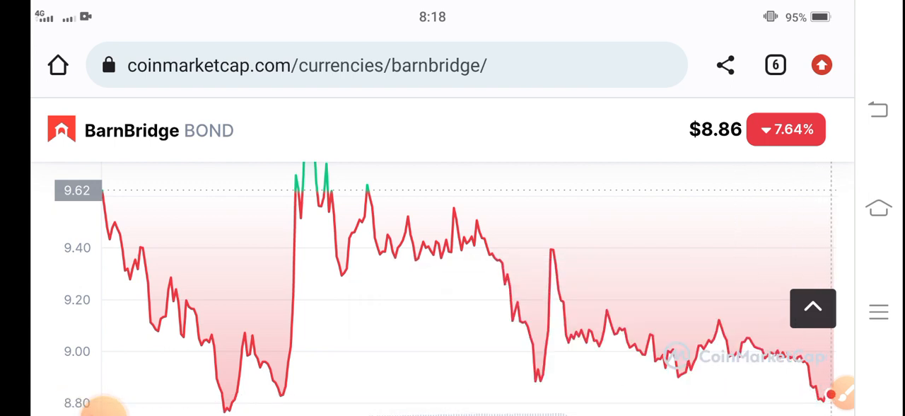
scroll("down", 3)
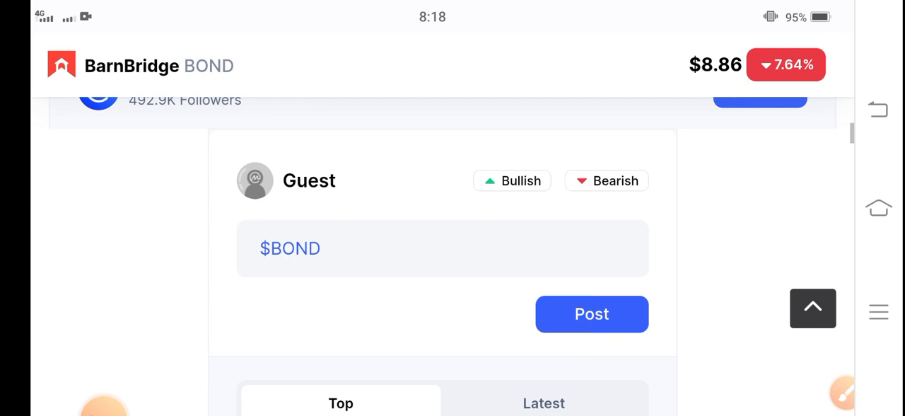
- Scroll through BOND price statistics showing the $63,193,357.63 market cap down to Trending Coins
scroll("down", 3)
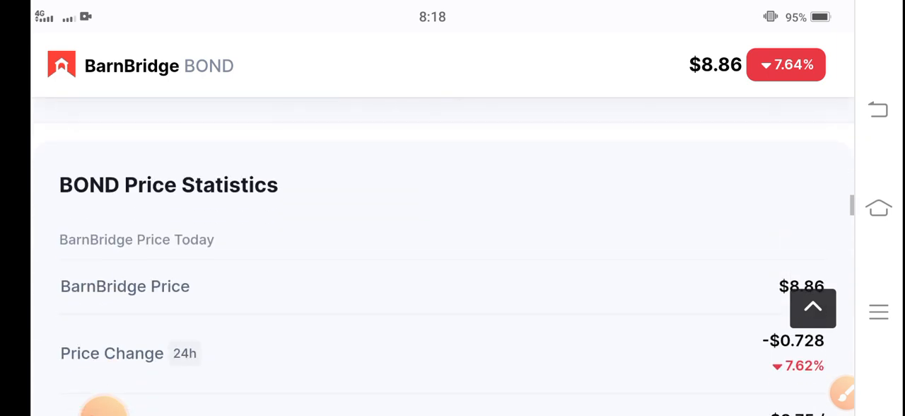
scroll("down", 3)
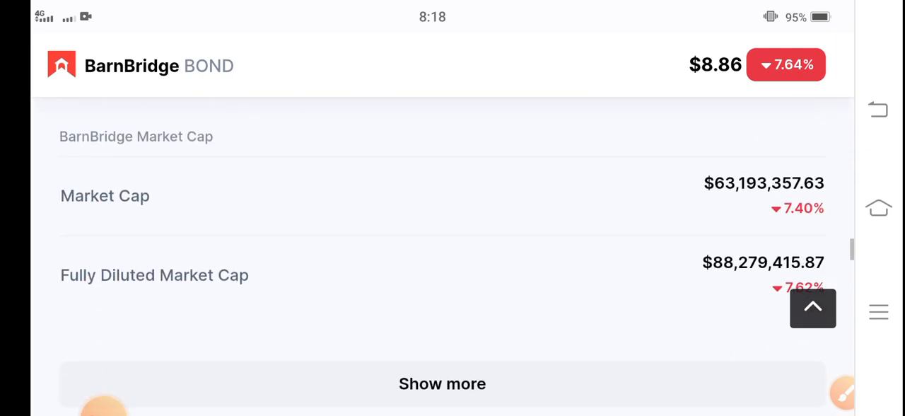
scroll("down", 3)
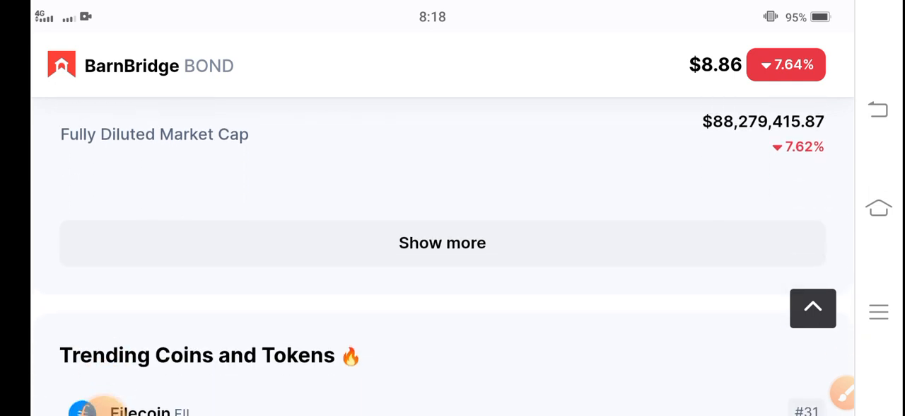